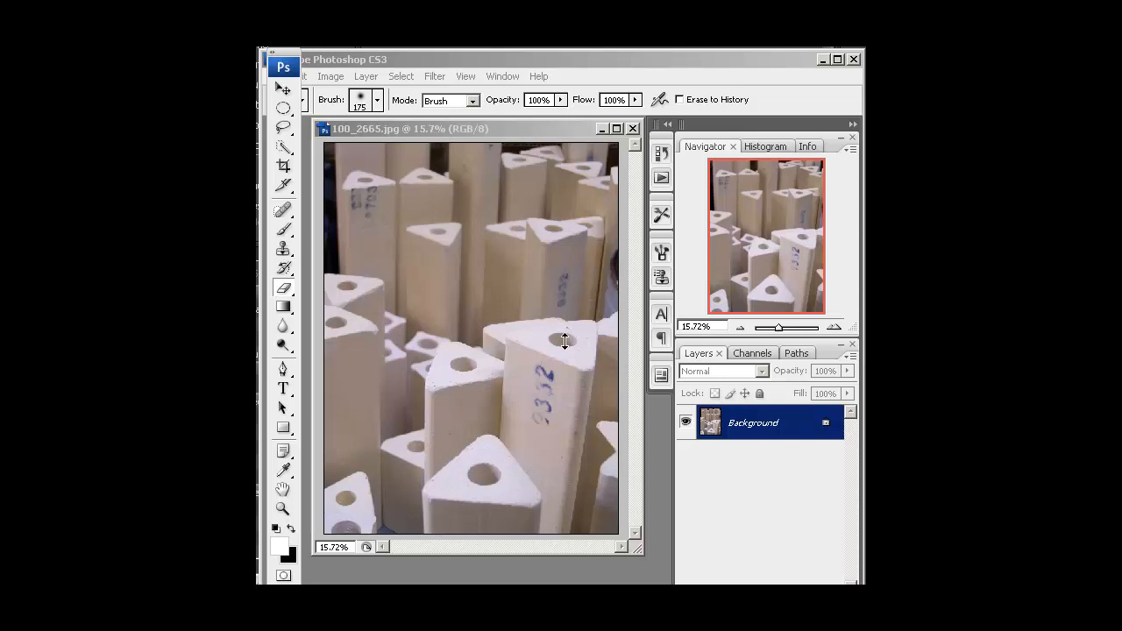
pyautogui.moveTo(566, 333)
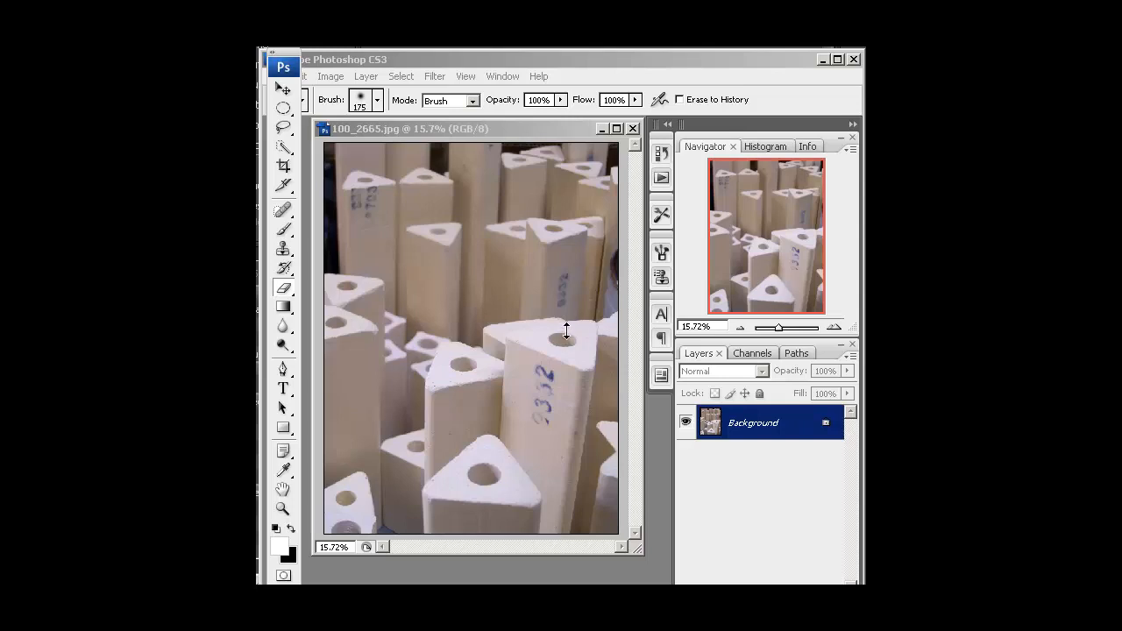
pyautogui.moveTo(554, 361)
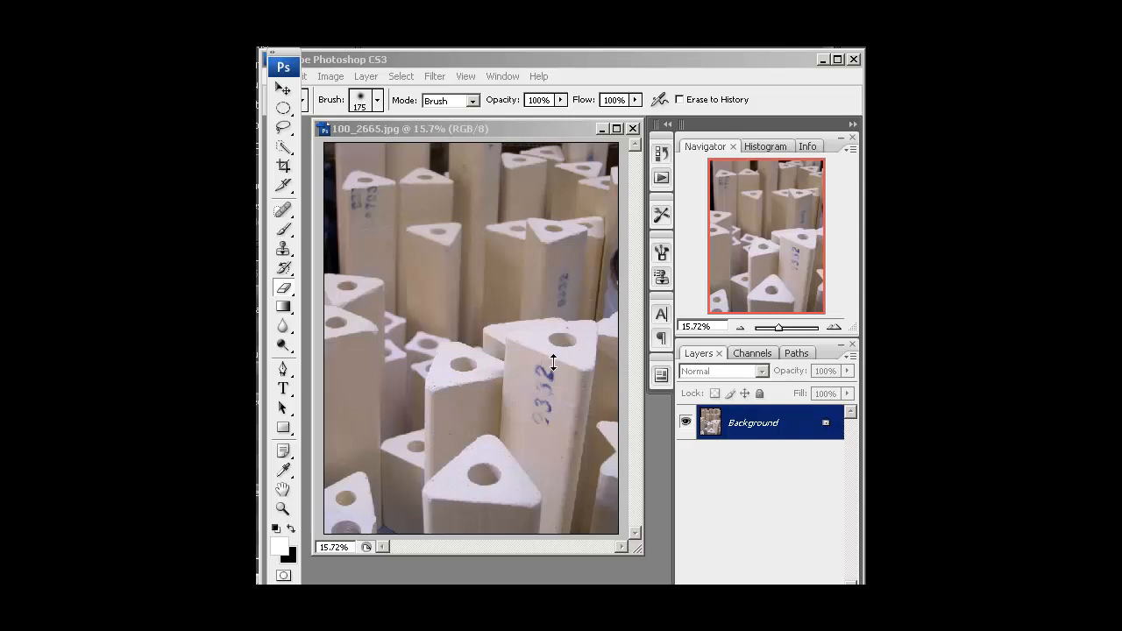
pyautogui.moveTo(471, 141)
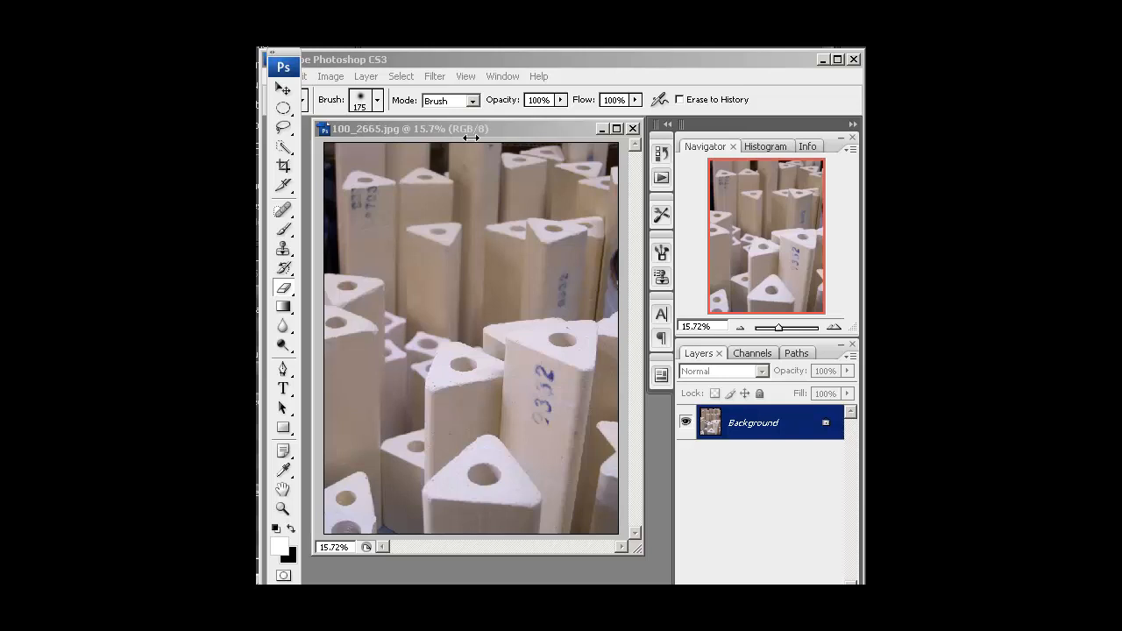
pyautogui.moveTo(544, 301)
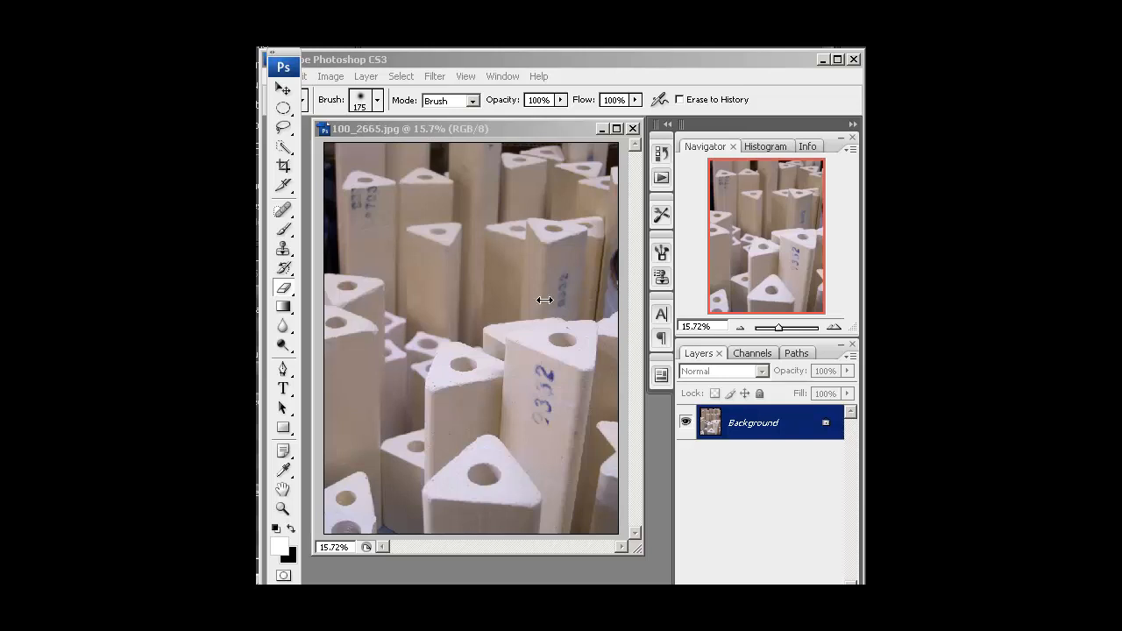
pyautogui.moveTo(467, 333)
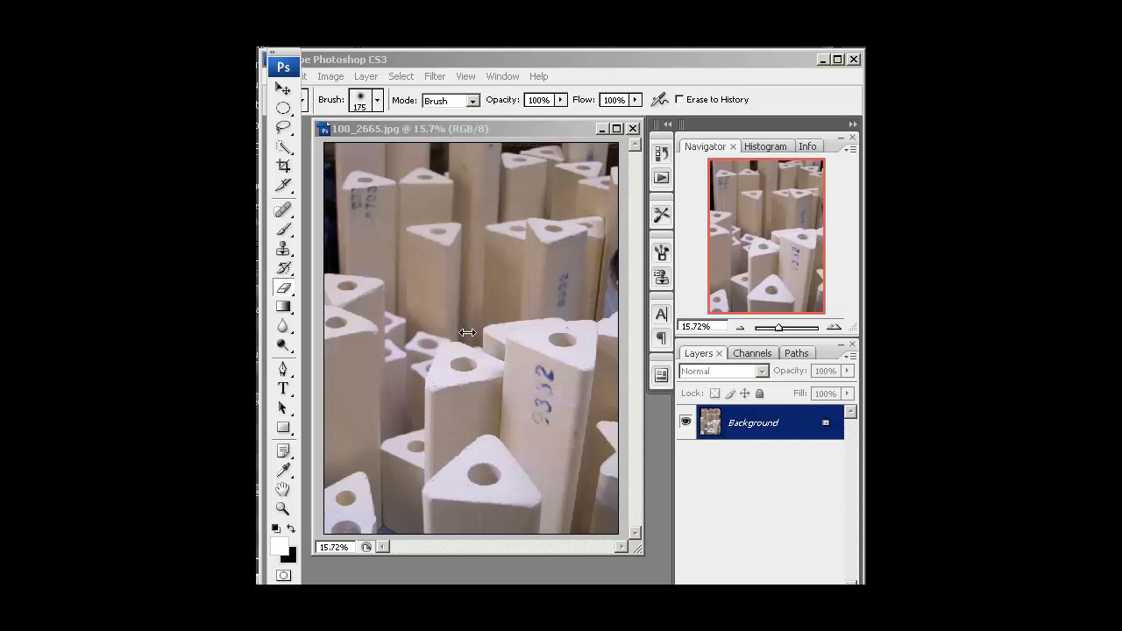
pyautogui.moveTo(603, 405)
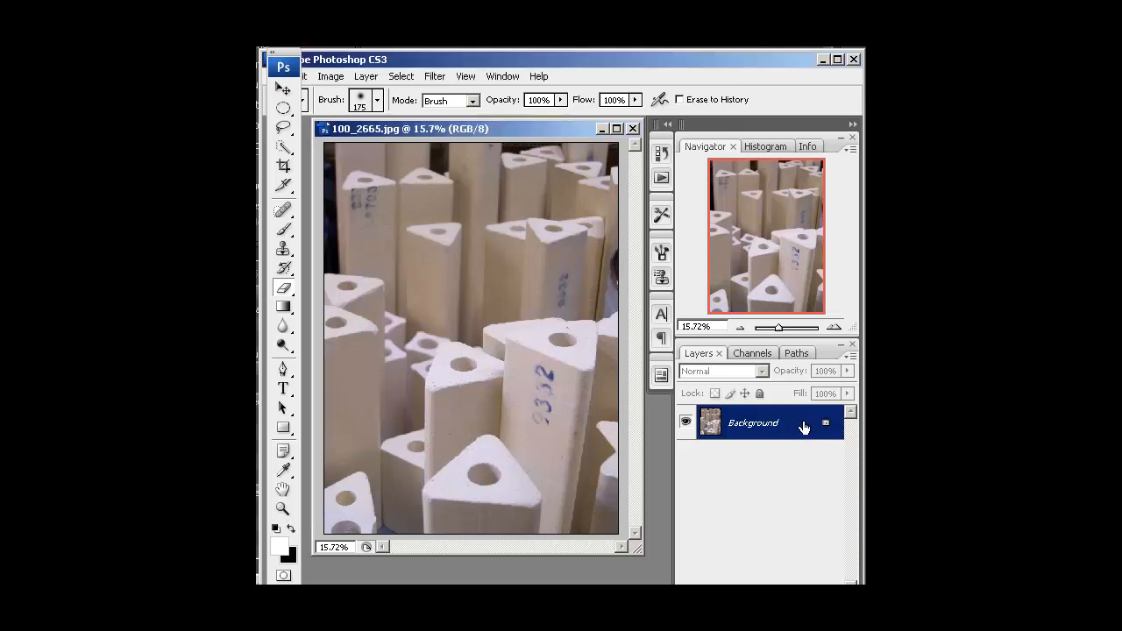
# - Duplicate the Background layer as 'Background copy' above the original
pyautogui.rightClick(752, 422)
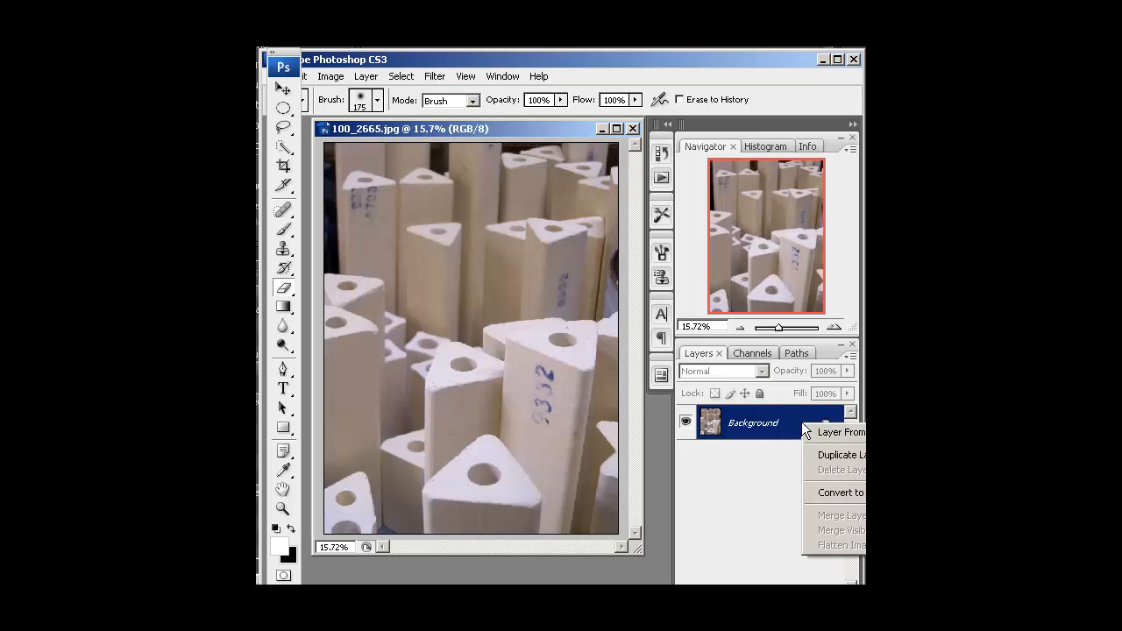
pyautogui.click(838, 455)
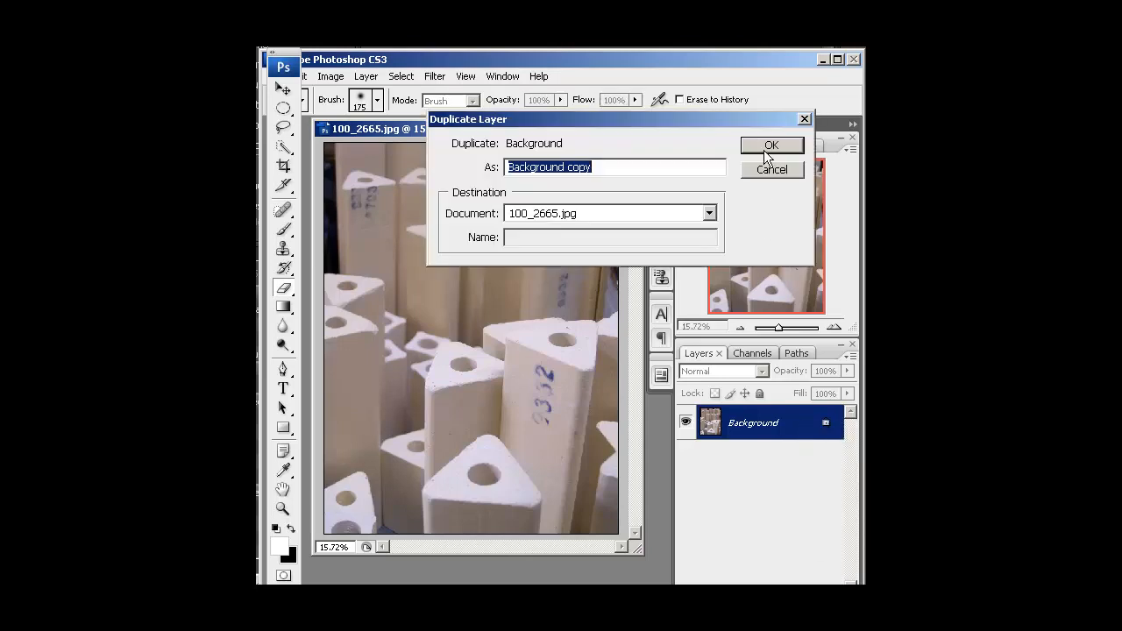
pyautogui.click(771, 144)
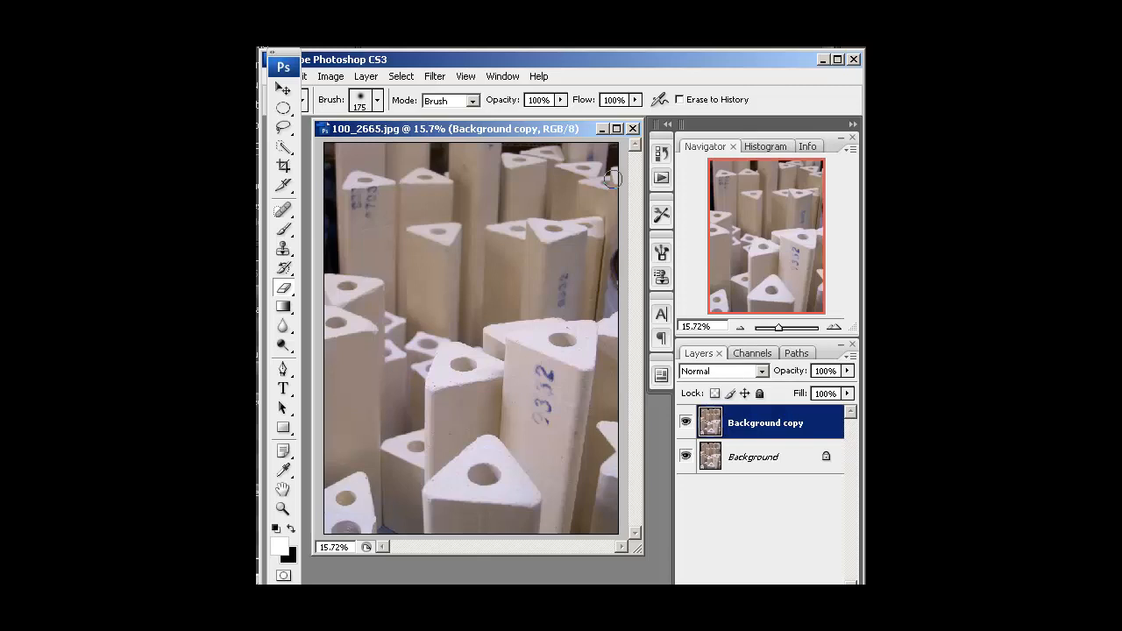
pyautogui.moveTo(435, 77)
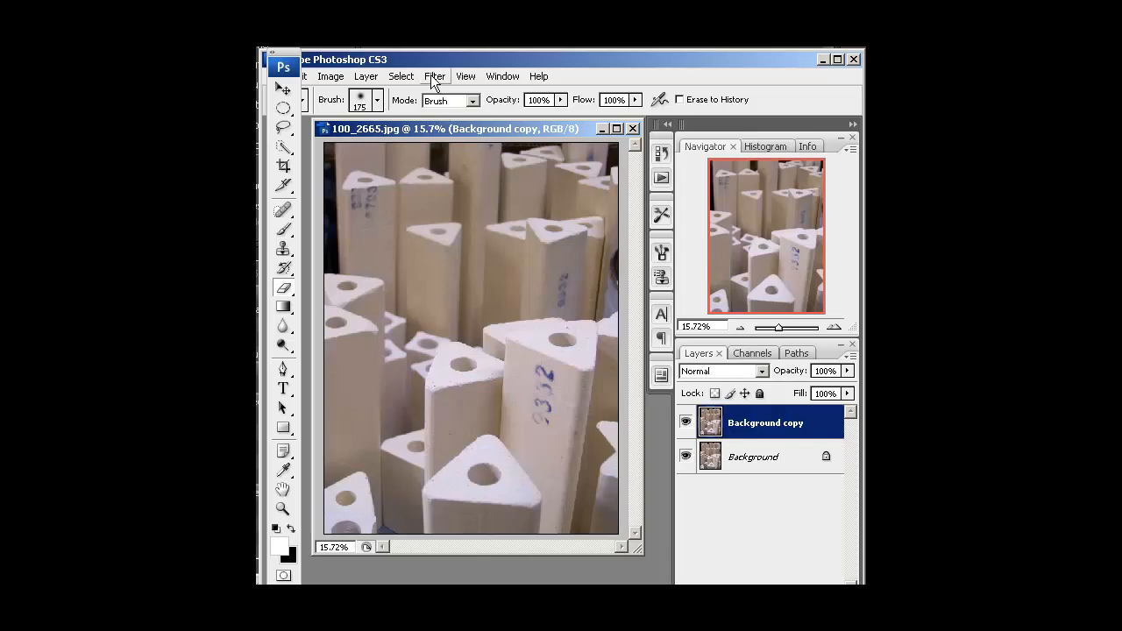
# - Apply a Gaussian Blur to the Background copy layer, adjusting the radius slider for a soft look
pyautogui.click(434, 77)
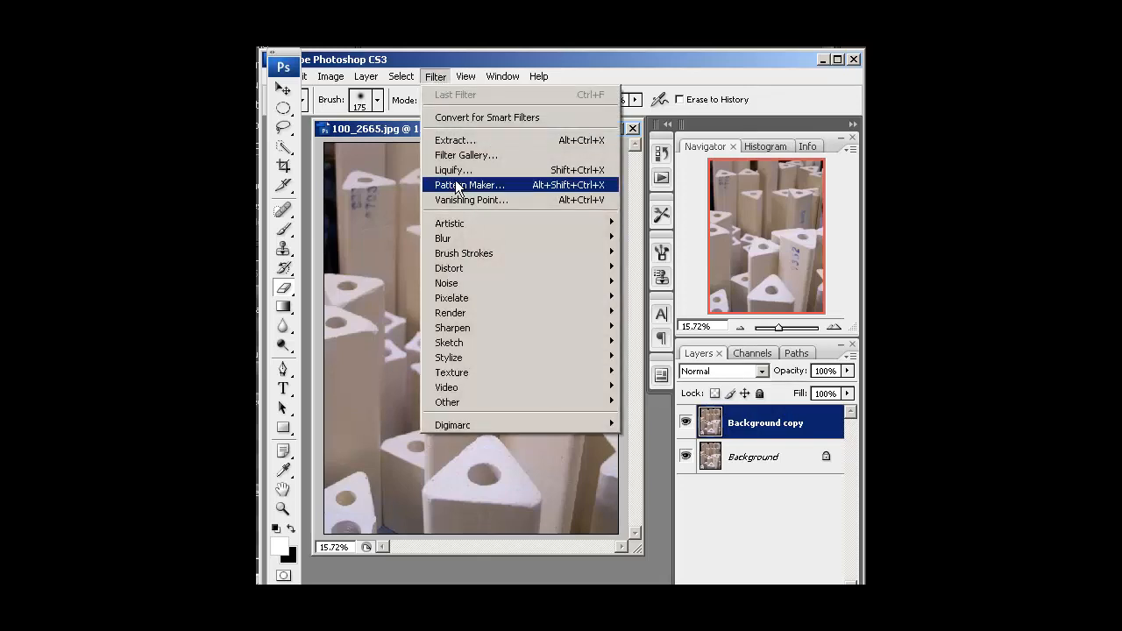
pyautogui.moveTo(442, 239)
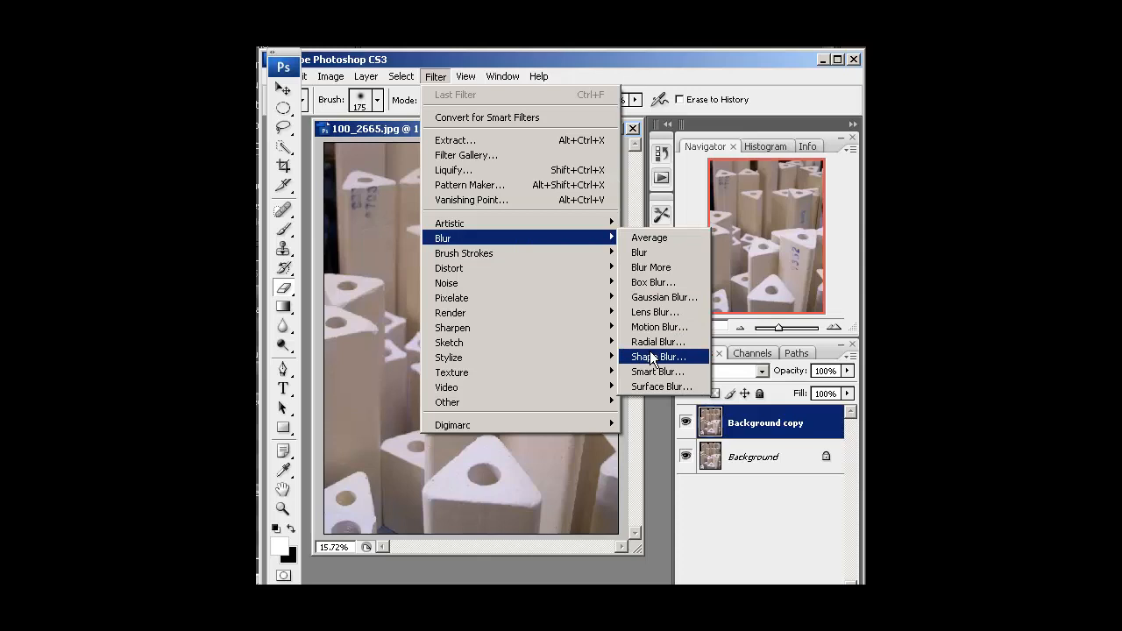
pyautogui.click(663, 296)
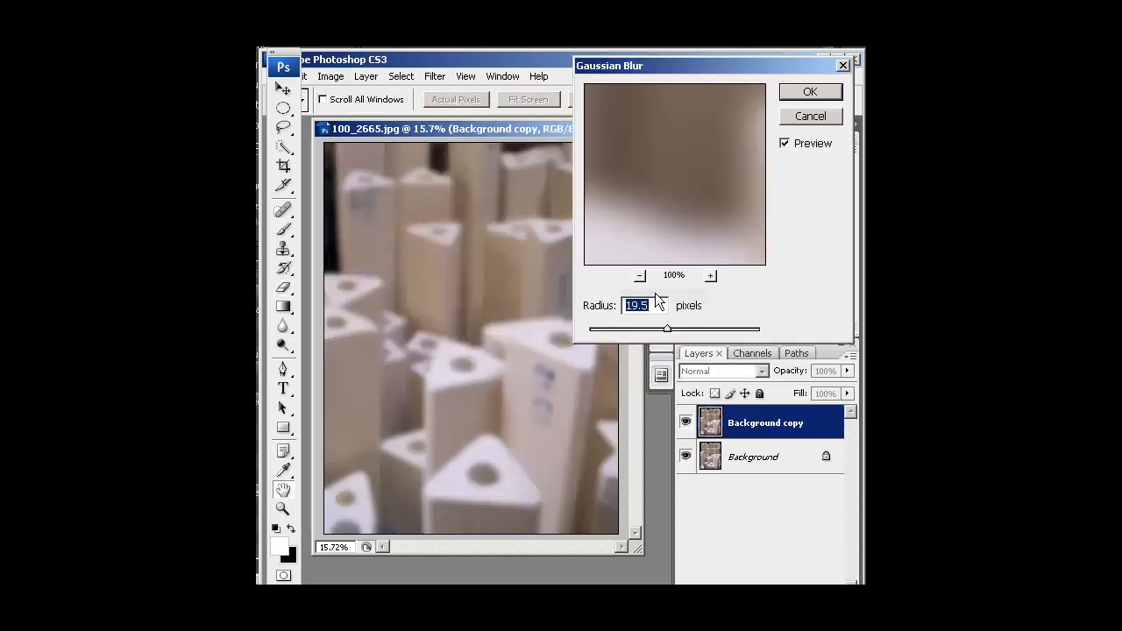
pyautogui.moveTo(666, 330); pyautogui.dragTo(645, 329)
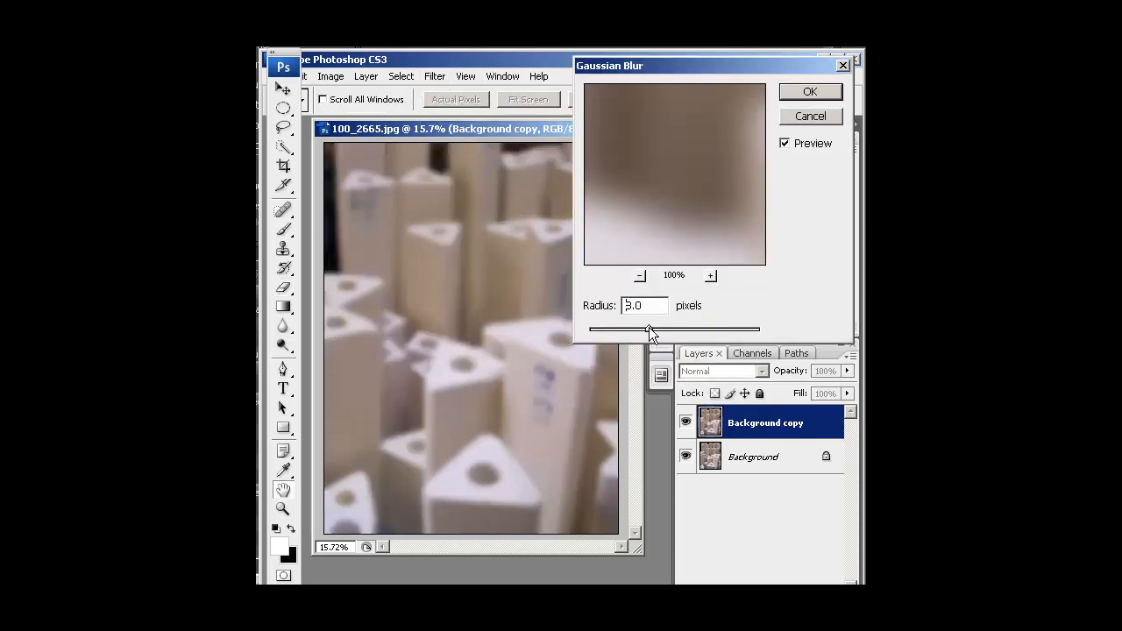
pyautogui.moveTo(651, 330); pyautogui.dragTo(659, 330)
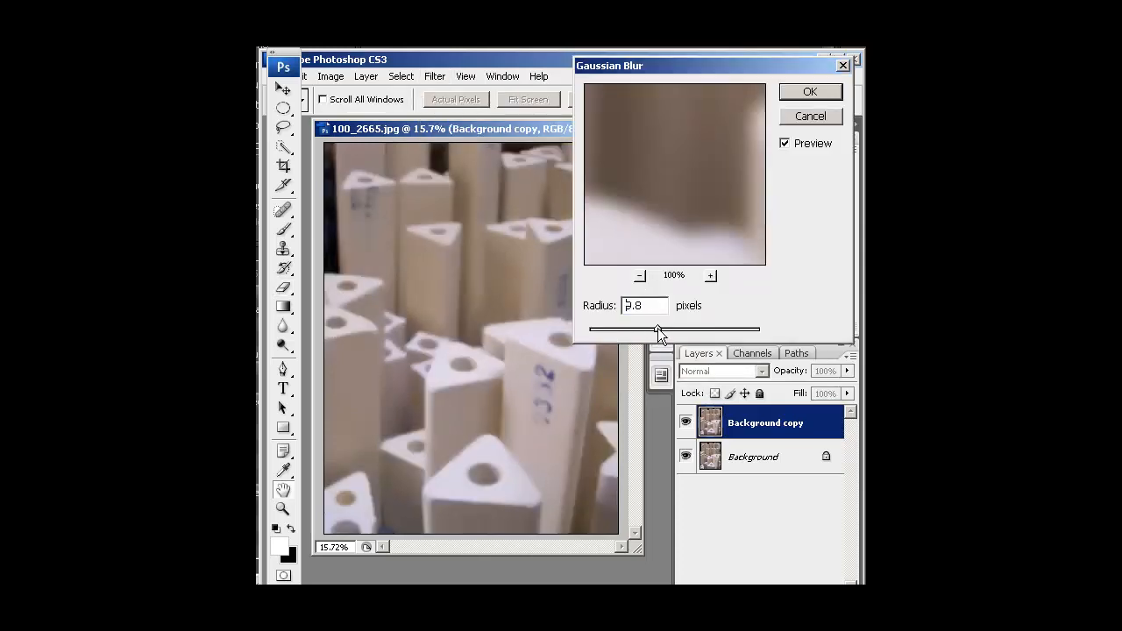
pyautogui.moveTo(657, 330); pyautogui.dragTo(664, 329)
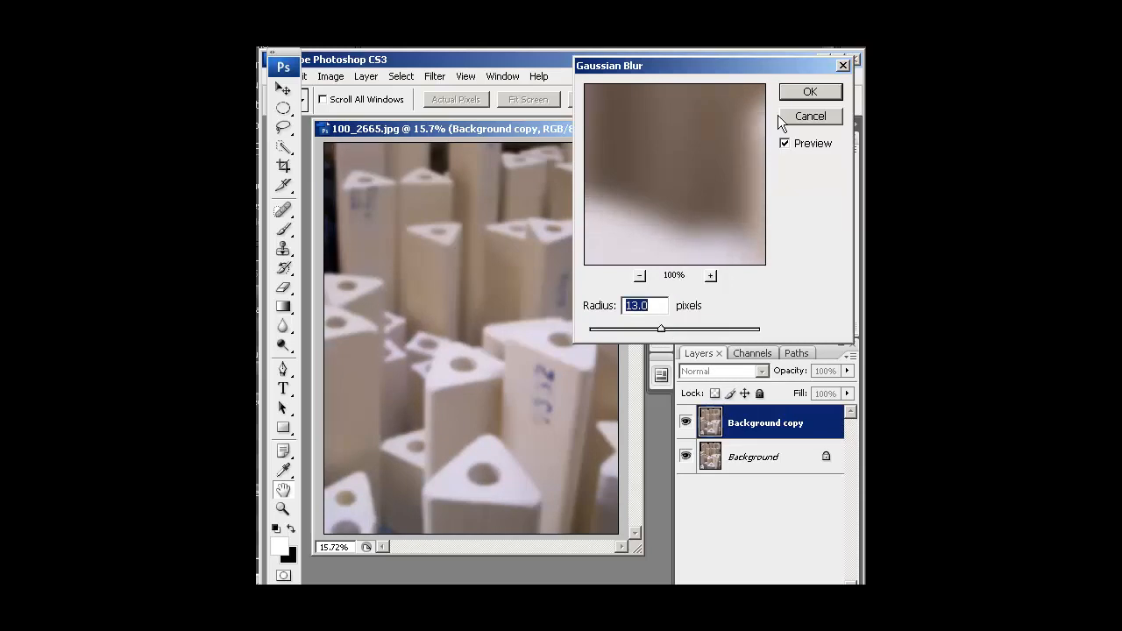
pyautogui.click(810, 92)
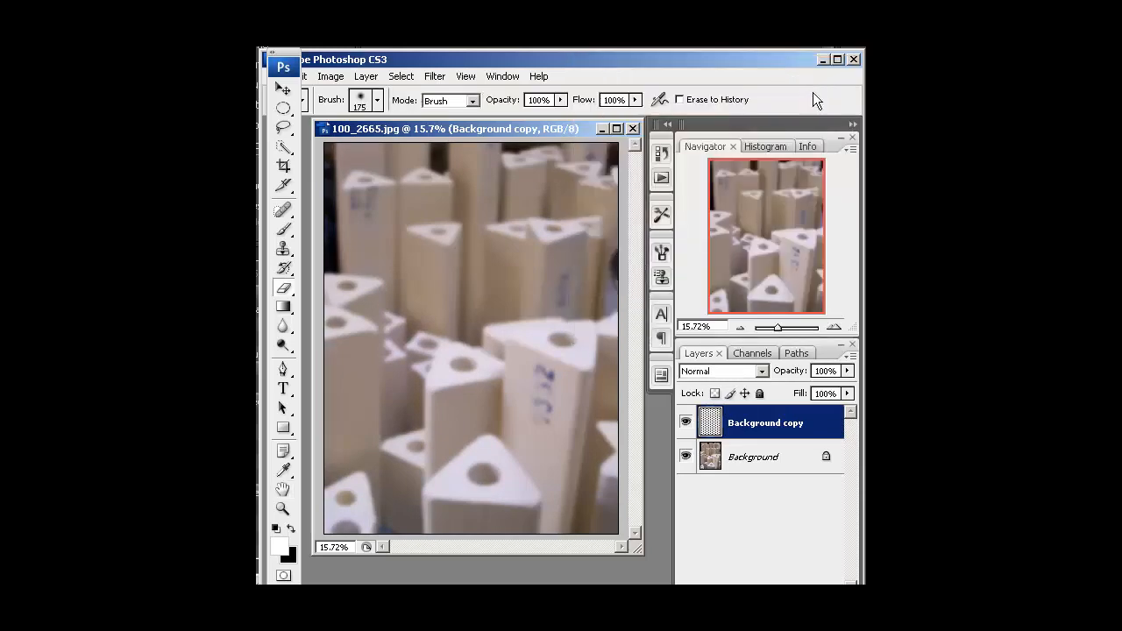
# - Make the blurred Background copy layer the active layer
pyautogui.click(764, 422)
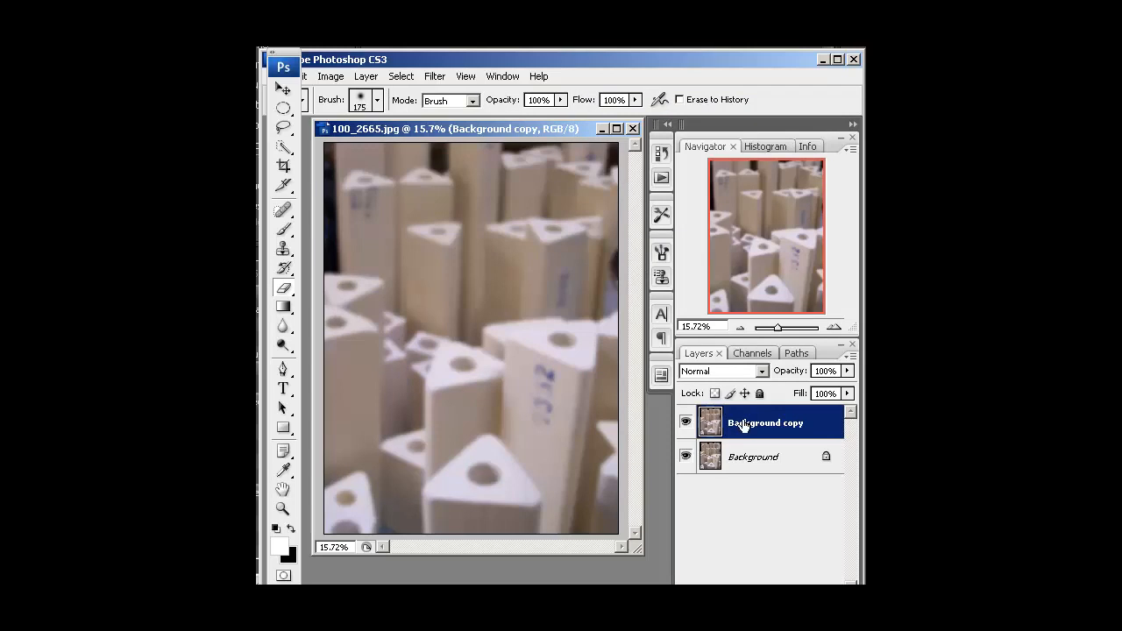
pyautogui.moveTo(755, 428)
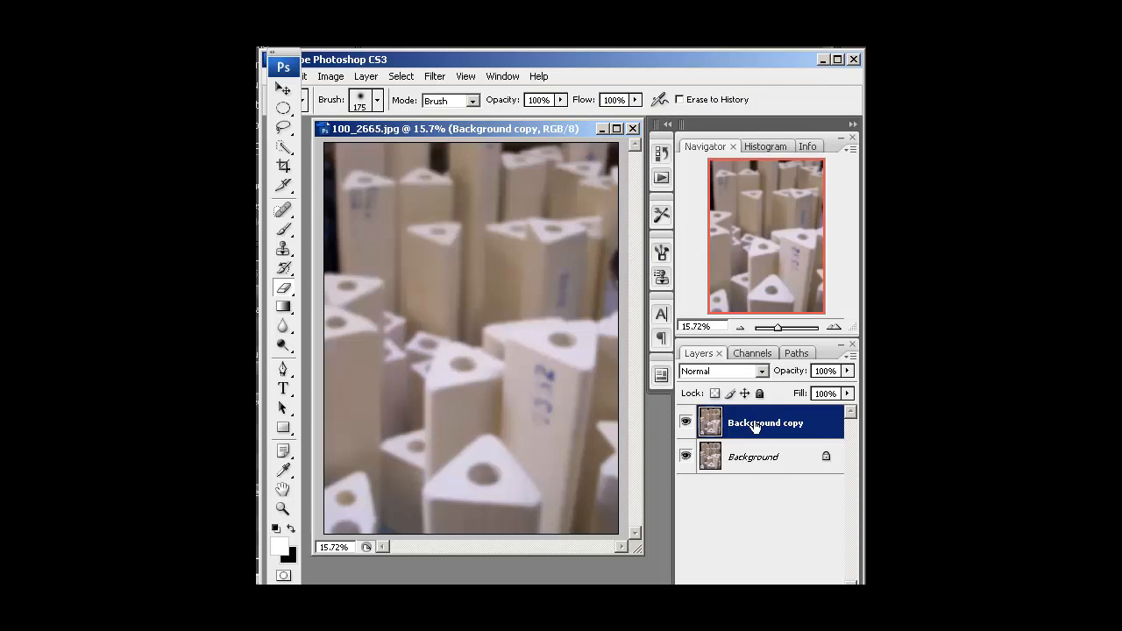
pyautogui.moveTo(740, 475)
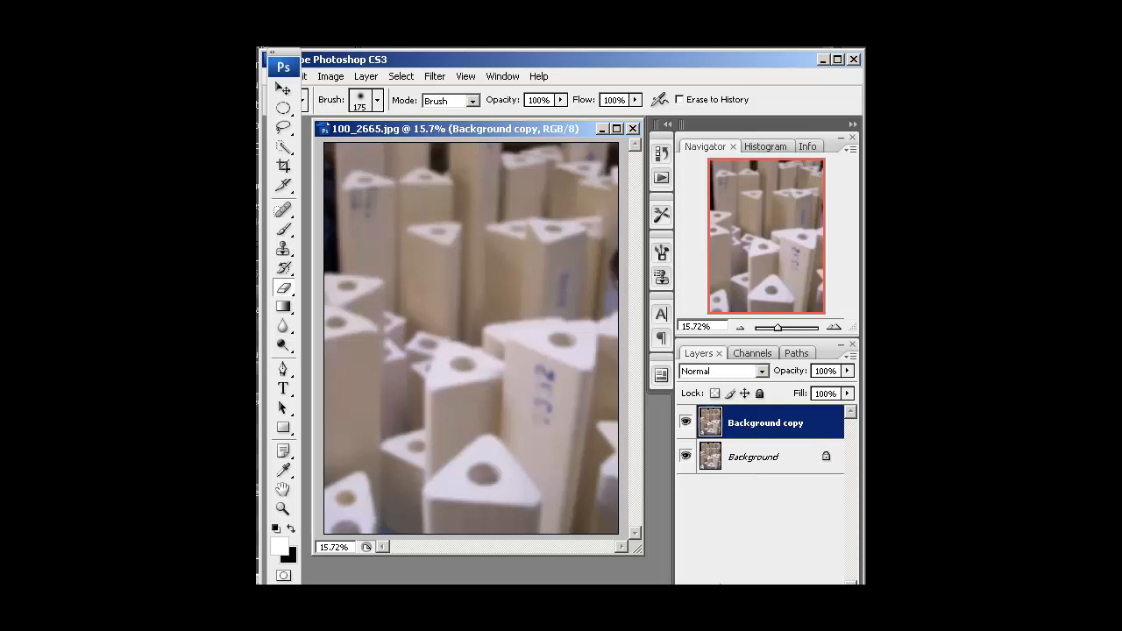
pyautogui.moveTo(407, 88)
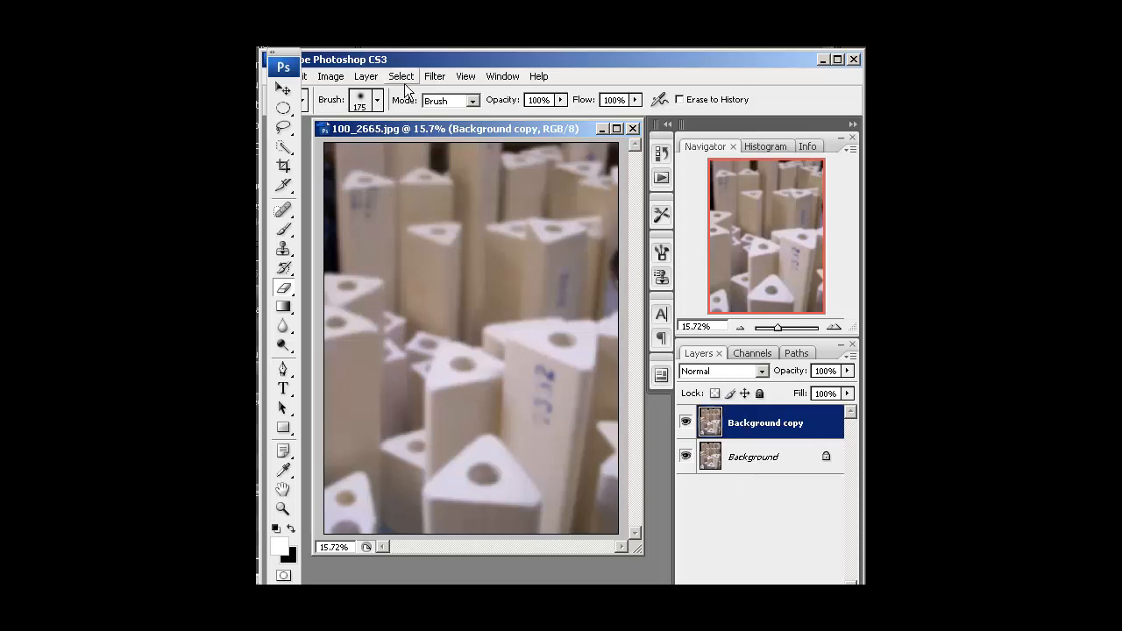
# - Add a Reveal All white layer mask to the Background copy layer
pyautogui.click(365, 77)
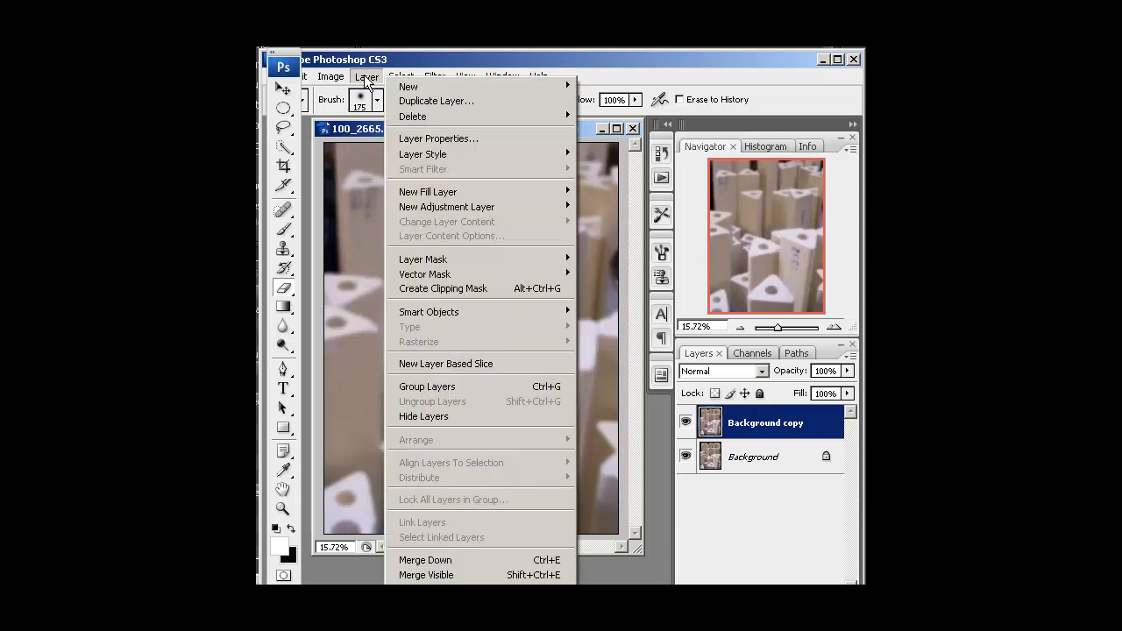
pyautogui.moveTo(456, 260)
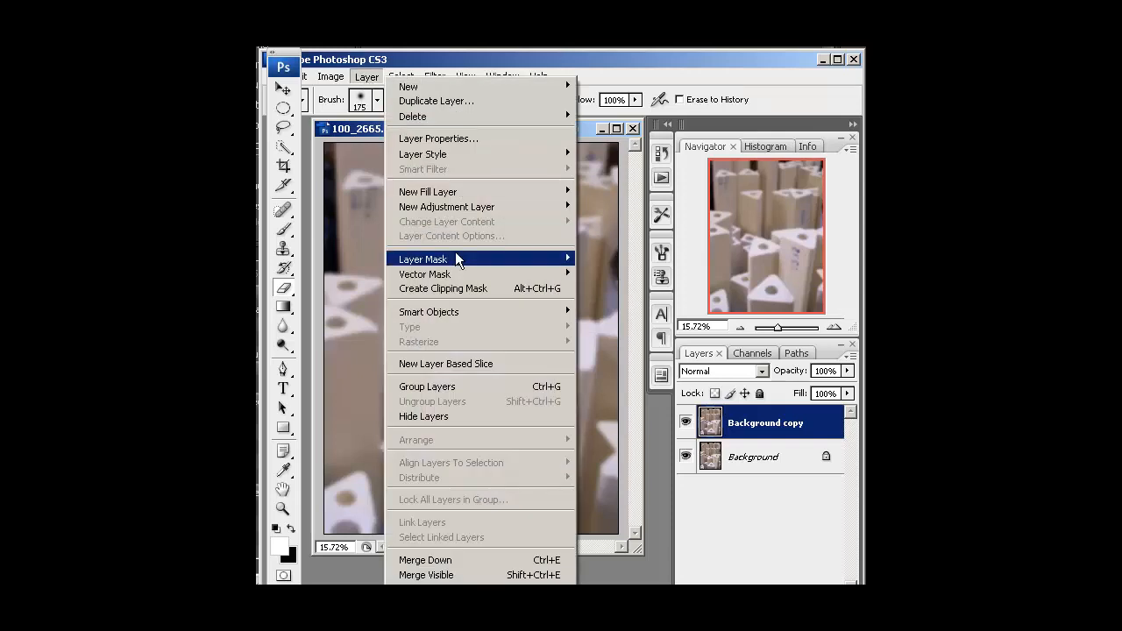
pyautogui.moveTo(461, 260)
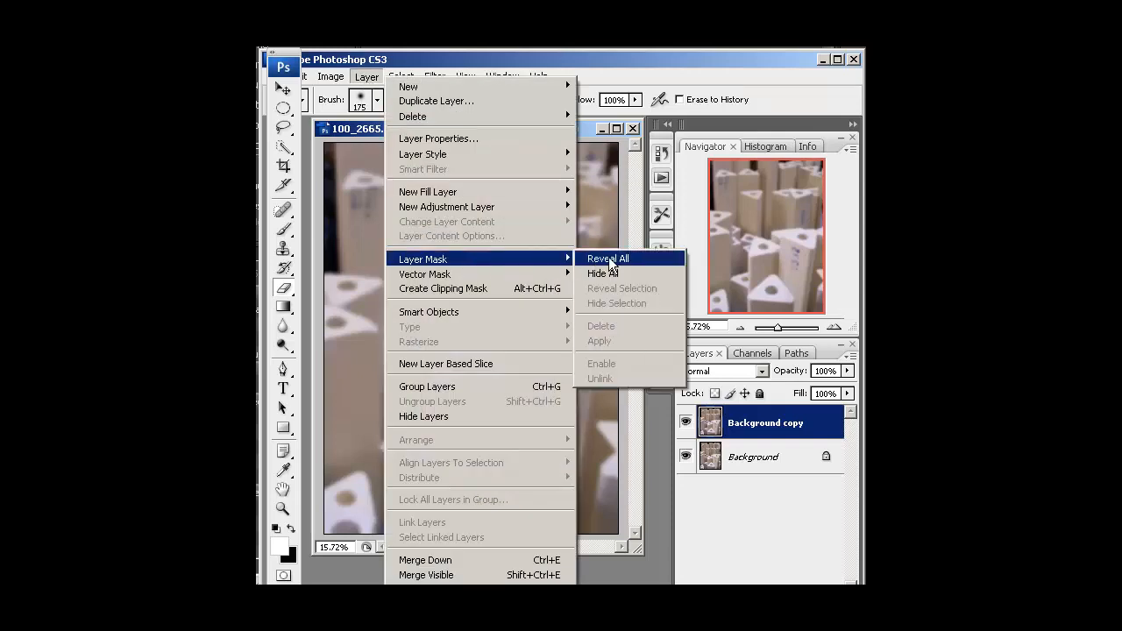
pyautogui.moveTo(634, 267)
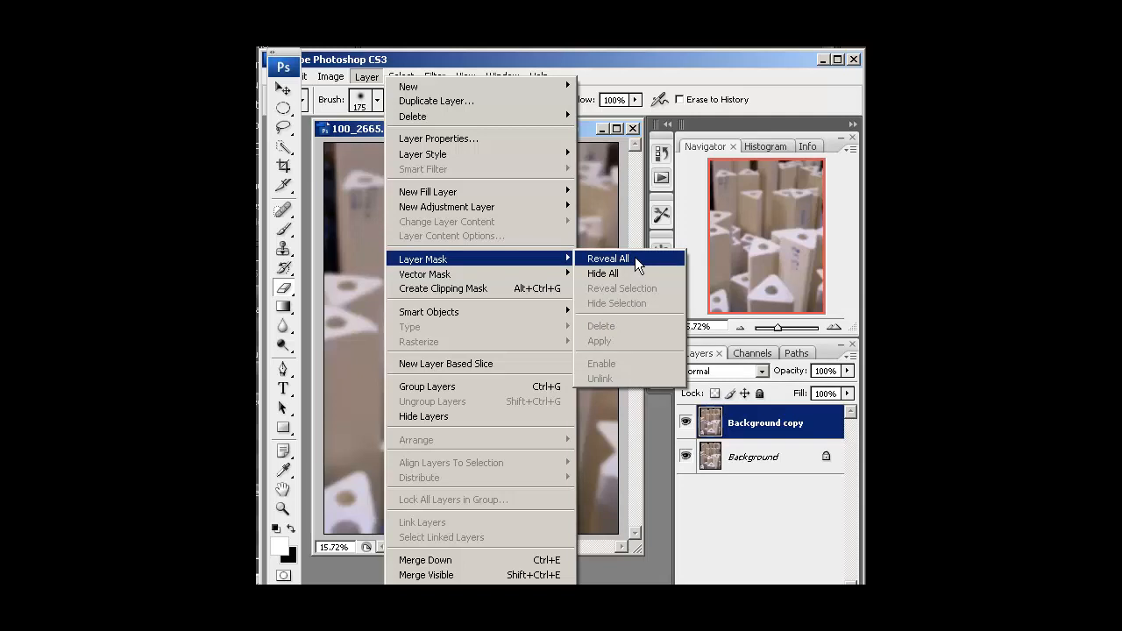
pyautogui.click(606, 258)
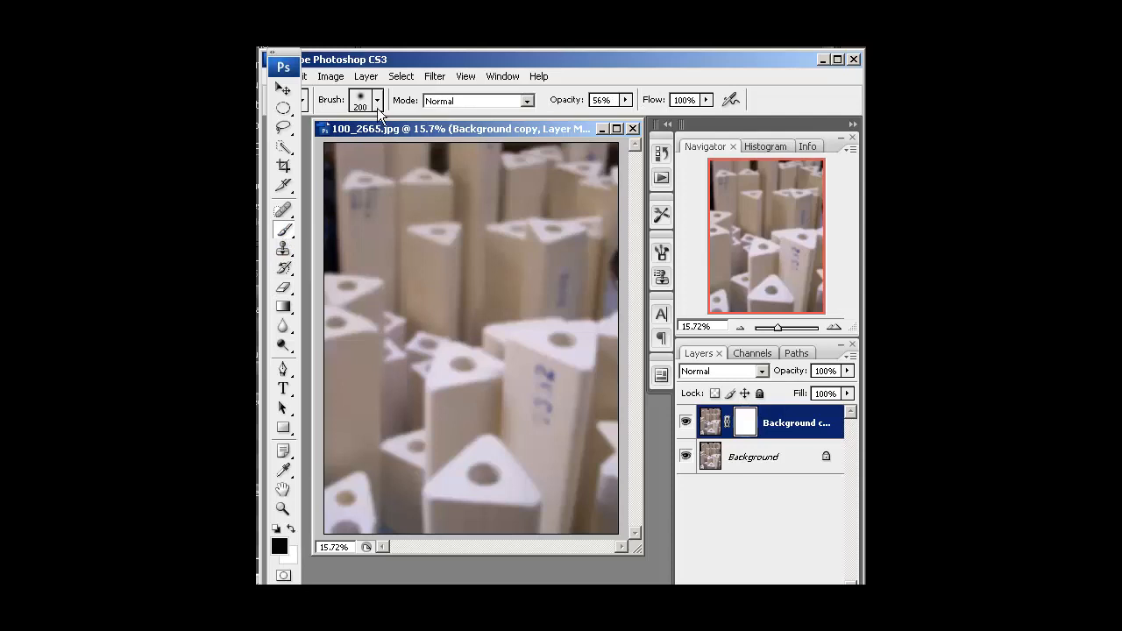
# - Set a soft 700 px brush at 100% opacity for painting on the mask
pyautogui.click(377, 98)
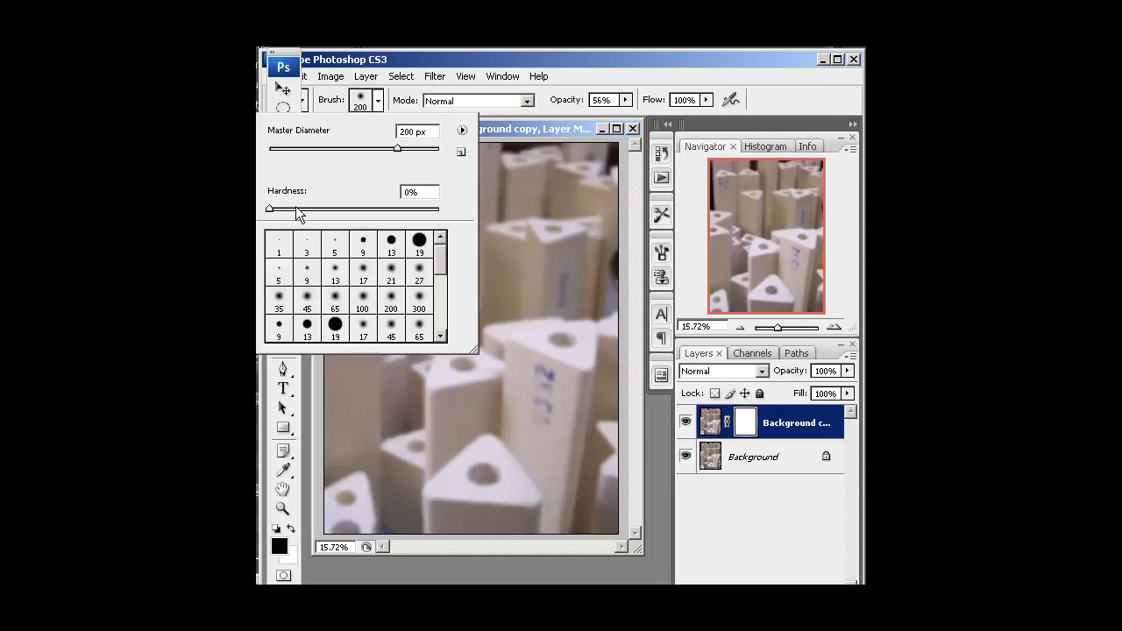
pyautogui.click(529, 130)
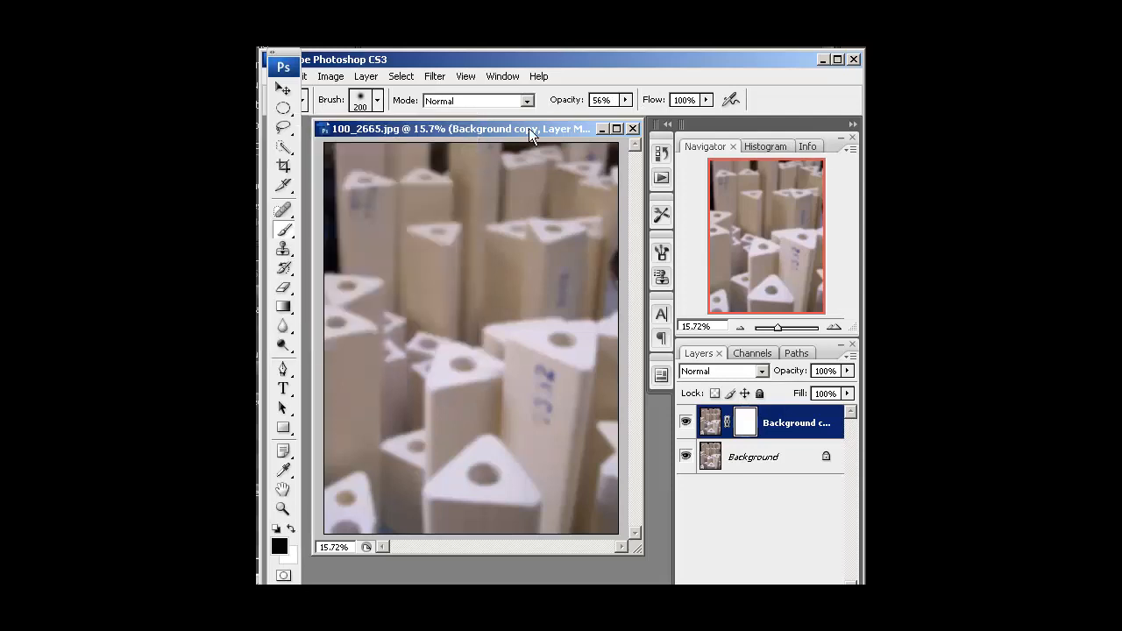
pyautogui.moveTo(633, 114)
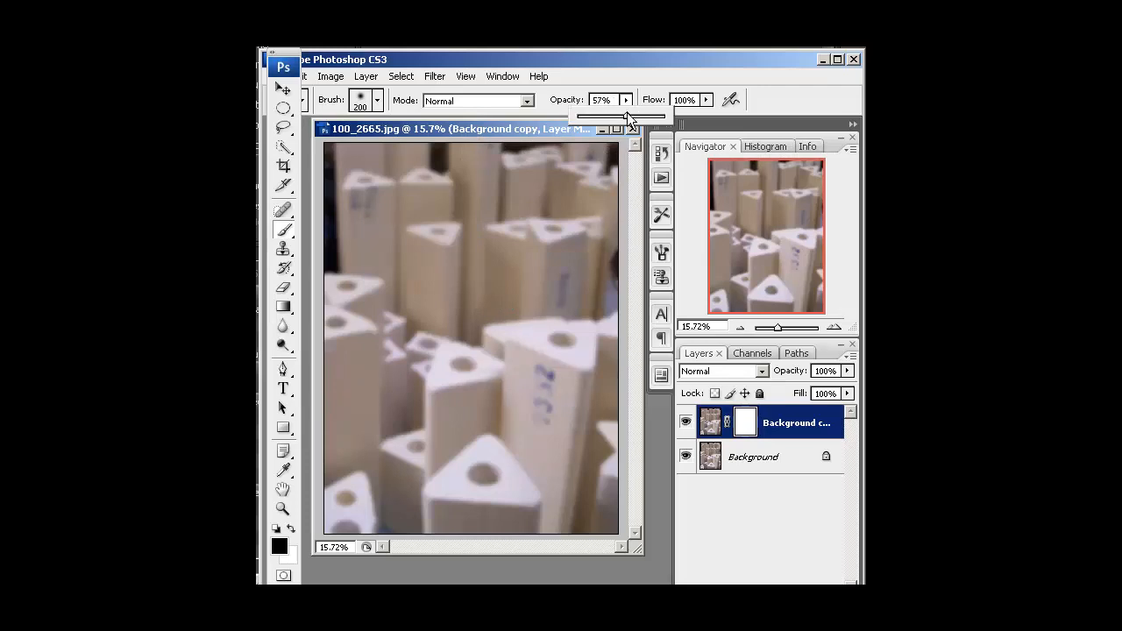
pyautogui.moveTo(622, 115); pyautogui.dragTo(670, 116)
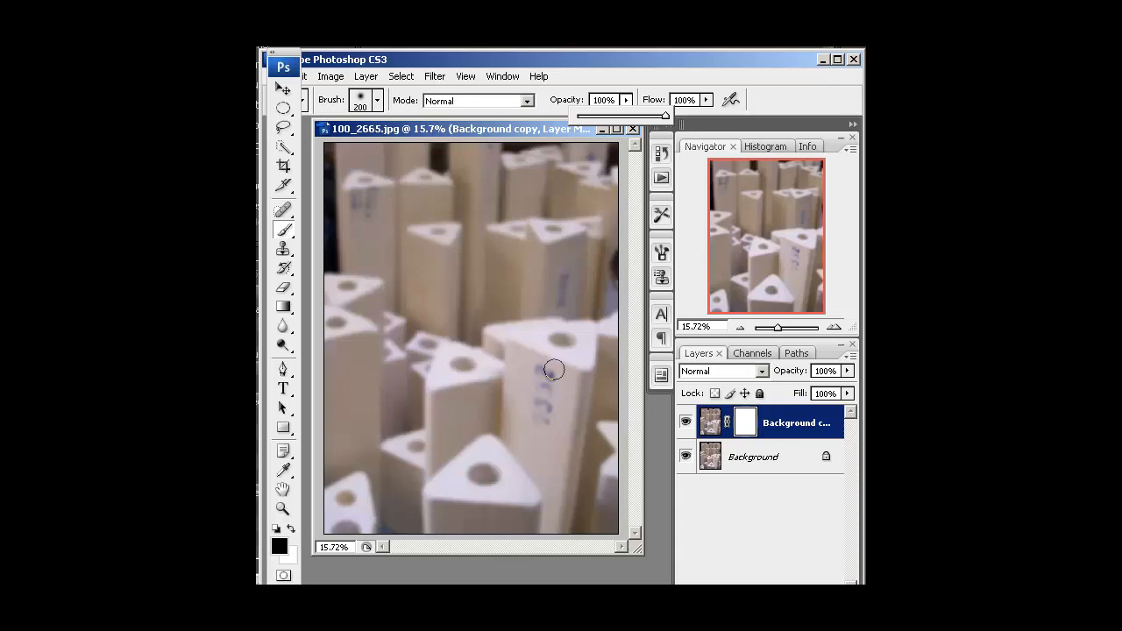
pyautogui.write('700')
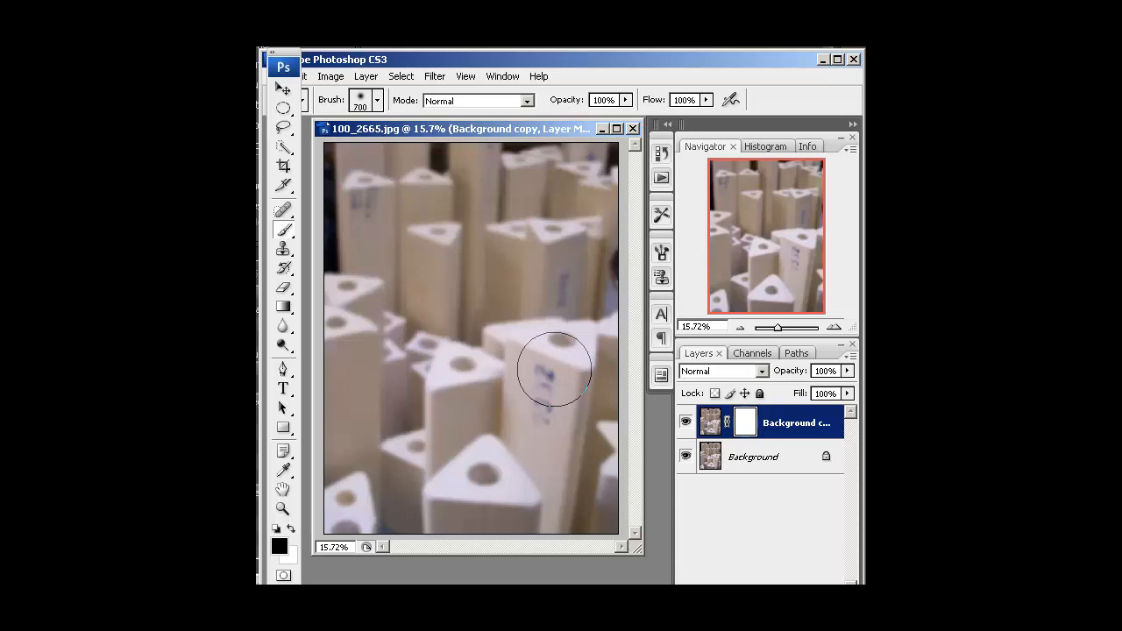
pyautogui.moveTo(565, 358)
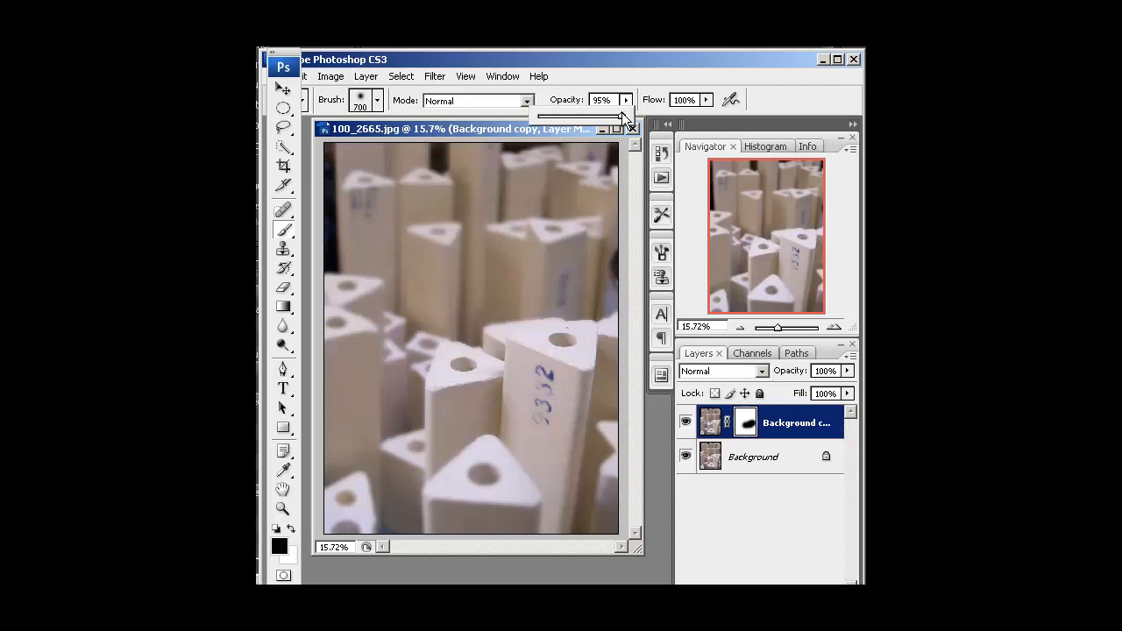
# - Lower the brush opacity to about 62 percent for partial sharpening
pyautogui.moveTo(622, 115); pyautogui.dragTo(593, 116)
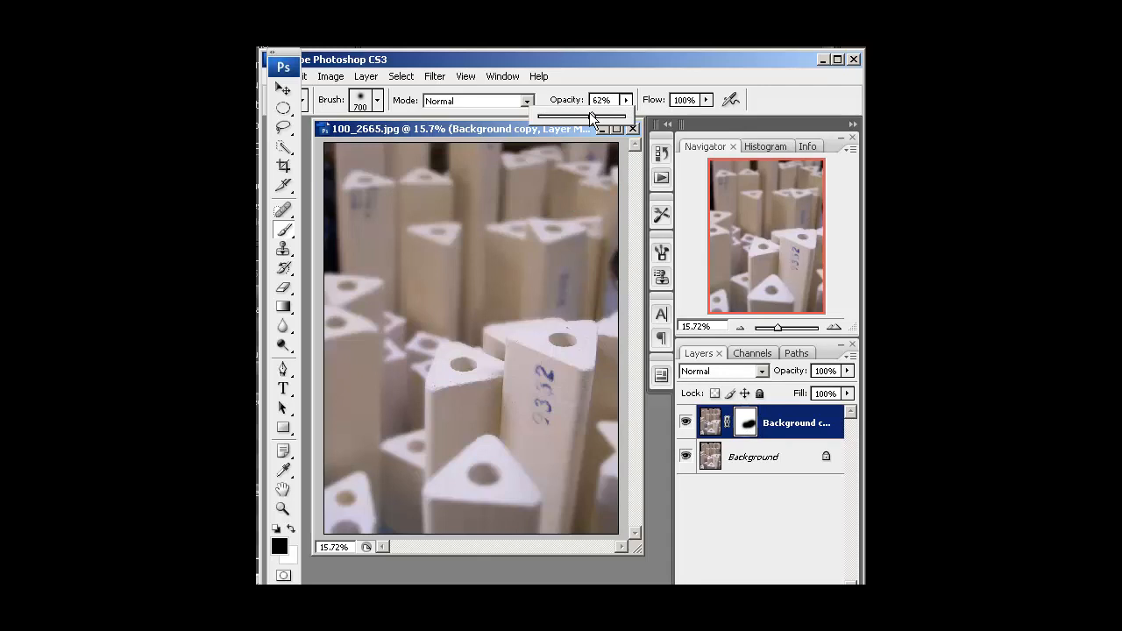
pyautogui.moveTo(394, 407)
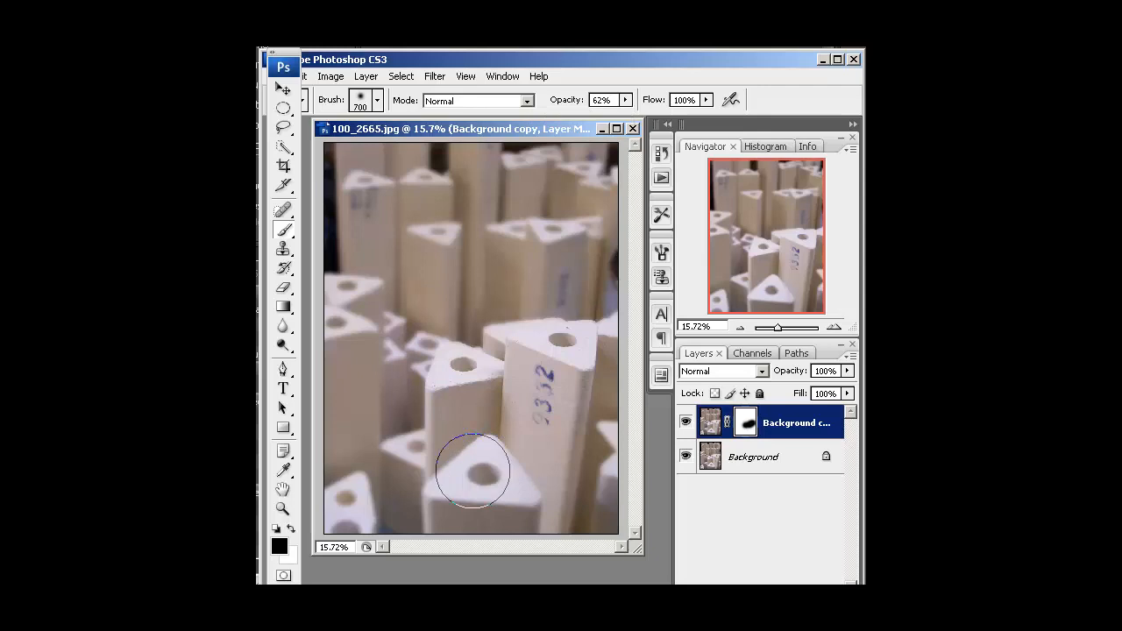
pyautogui.moveTo(452, 471)
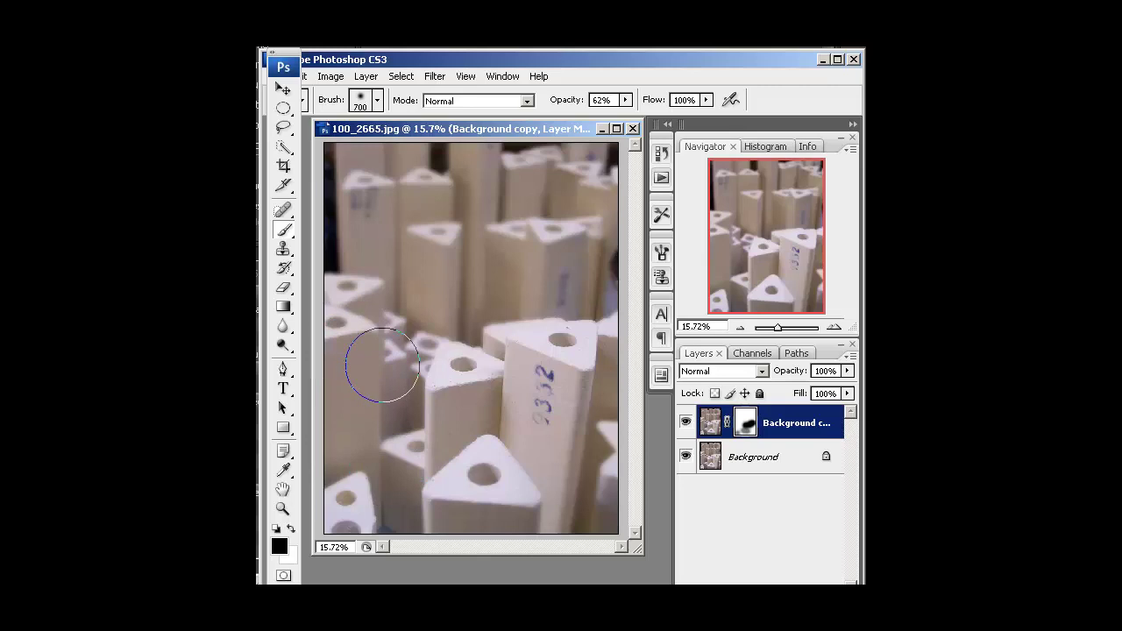
pyautogui.moveTo(600, 445)
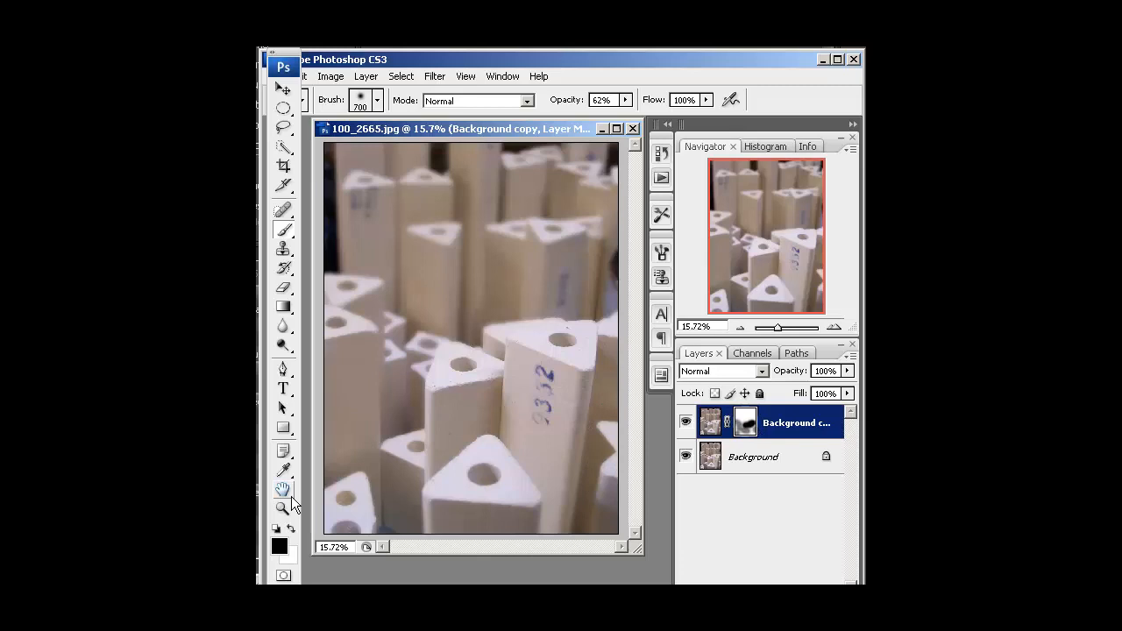
pyautogui.moveTo(312, 493)
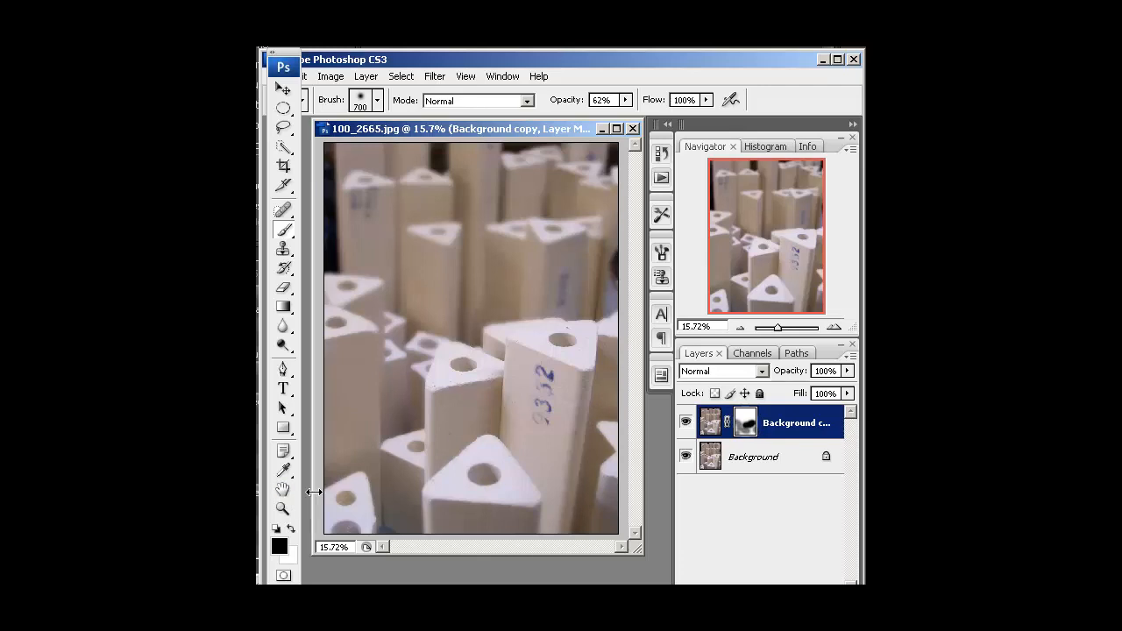
pyautogui.moveTo(515, 327)
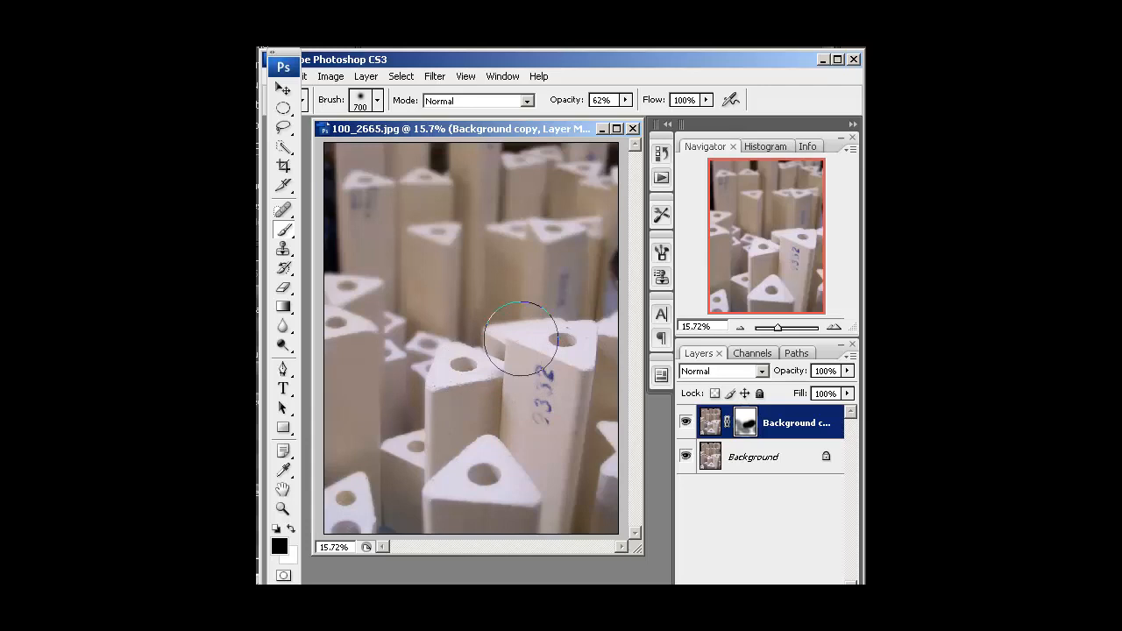
pyautogui.moveTo(512, 302)
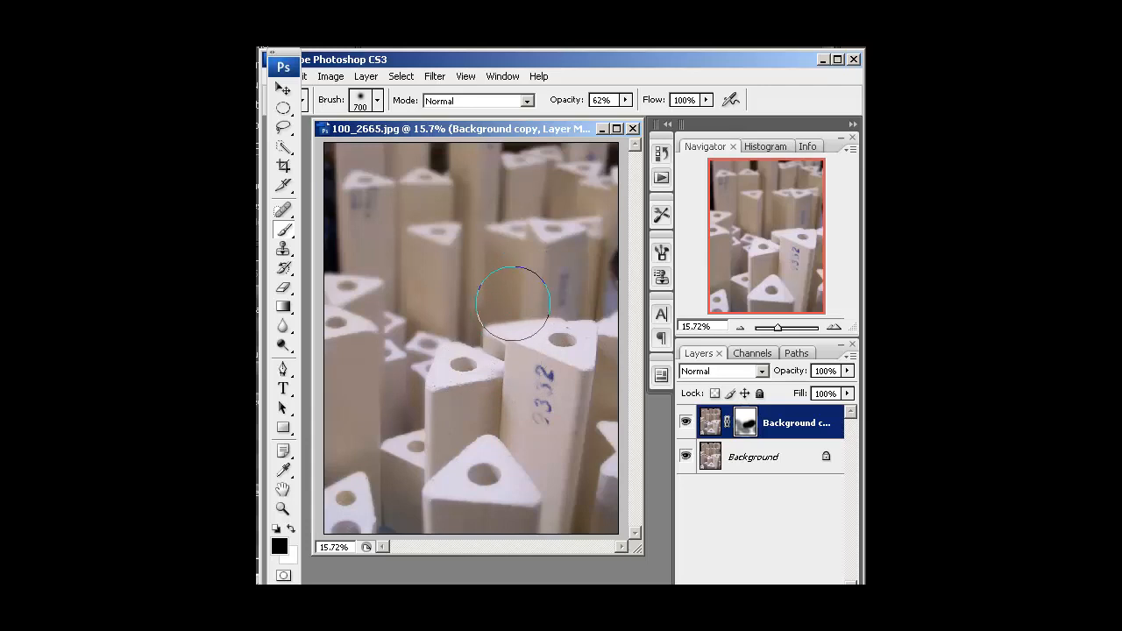